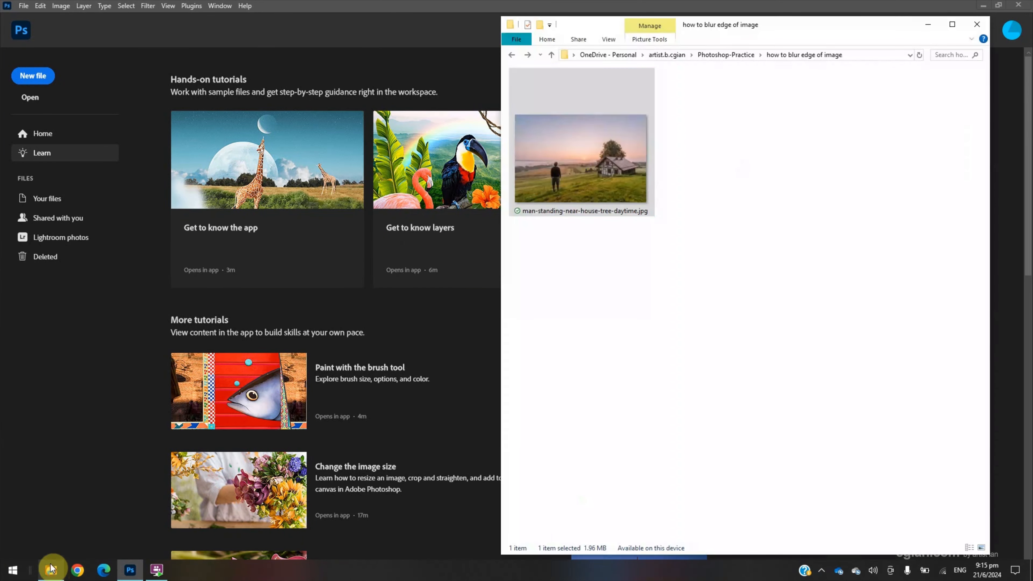
{"action": "mouse_move", "coordinate": [575, 184]}
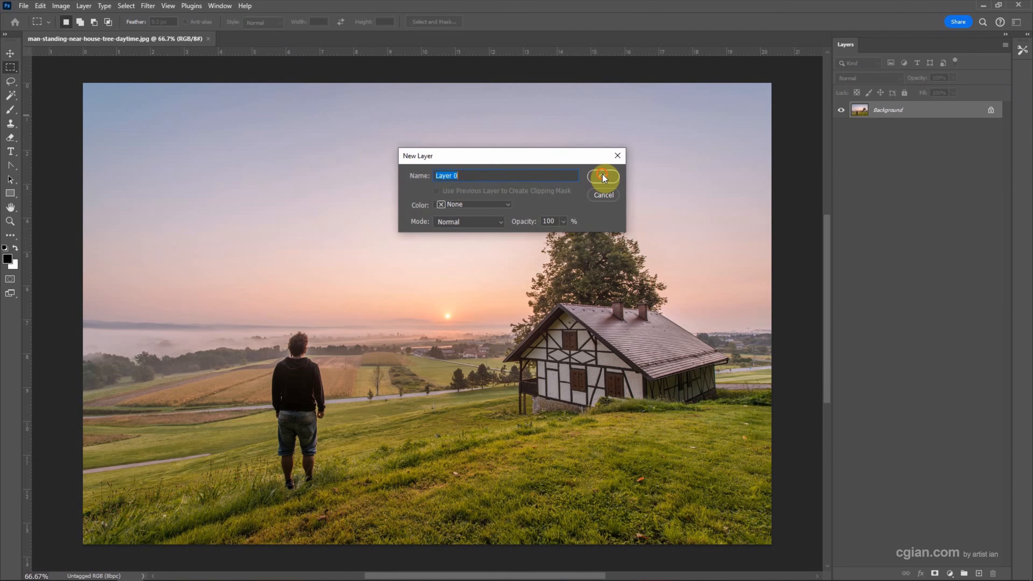
- Convert the locked Background into an editable regular layer named Layer 0
{"action": "left_click", "coordinate": [601, 176]}
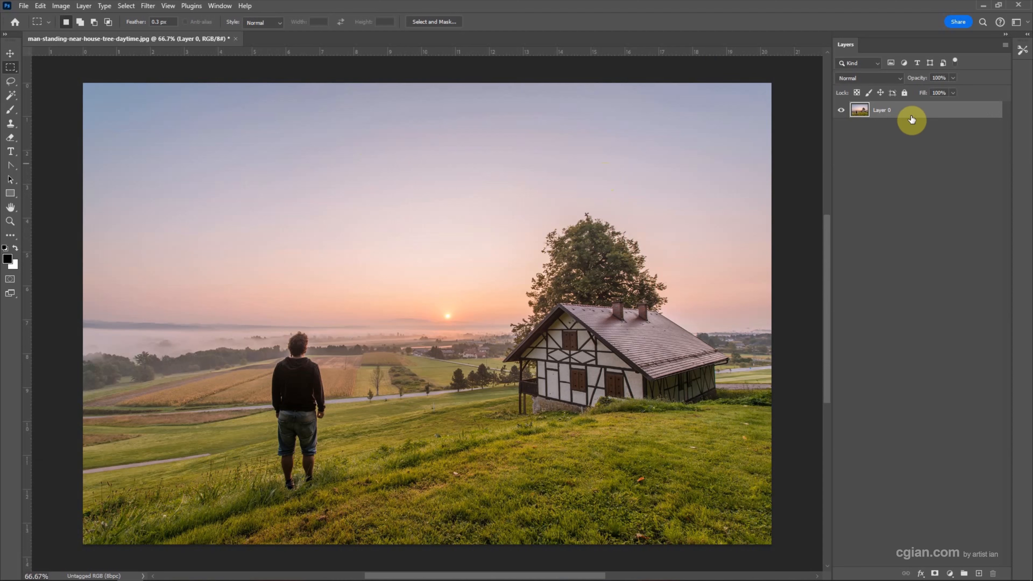
{"action": "mouse_move", "coordinate": [911, 116]}
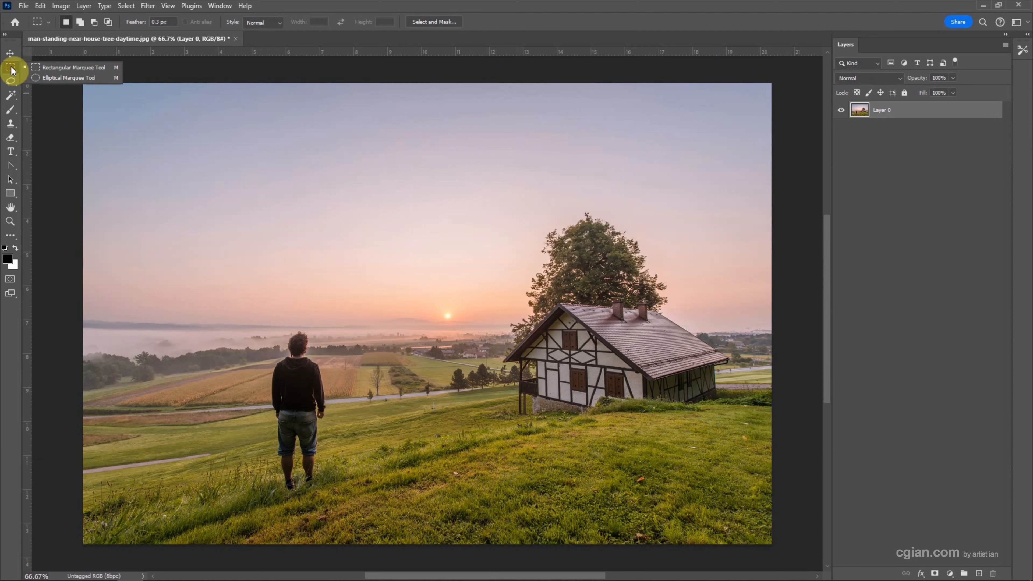
{"action": "mouse_move", "coordinate": [58, 71]}
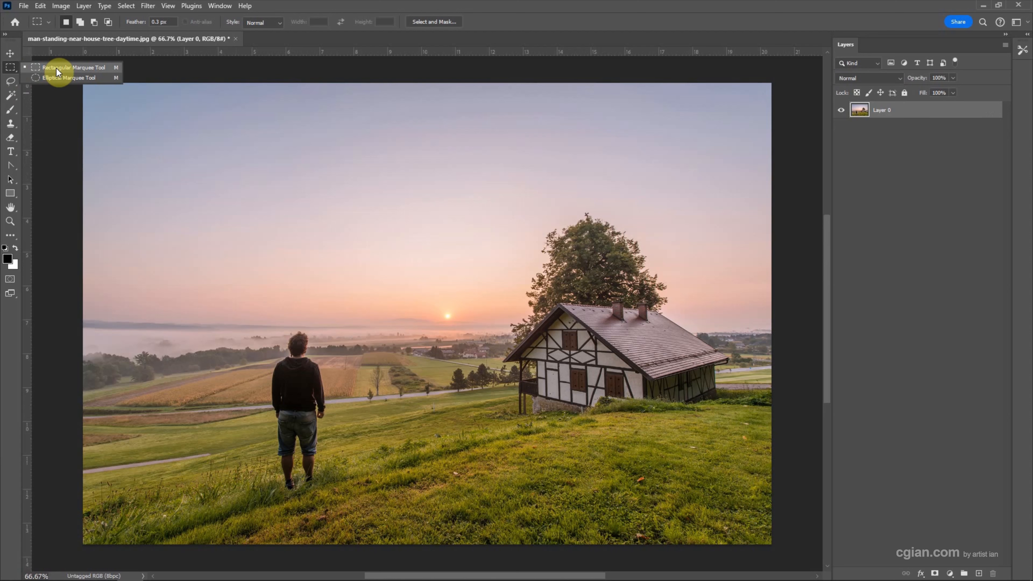
- Marquee-select a rectangle of the photo inset slightly from all four edges
{"action": "left_click", "coordinate": [64, 68]}
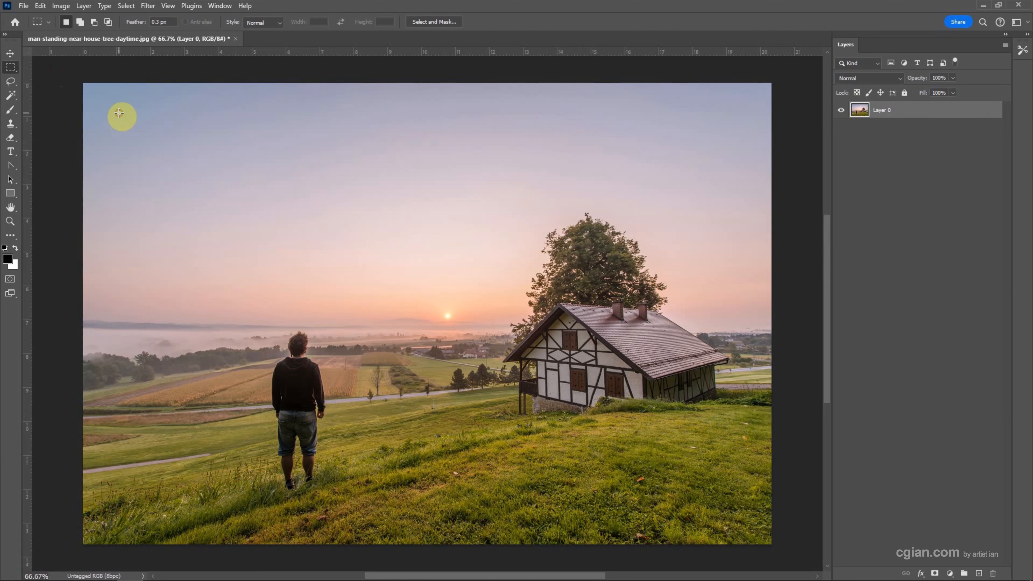
{"action": "left_click_drag", "start_coordinate": [119, 113], "coordinate": [730, 517]}
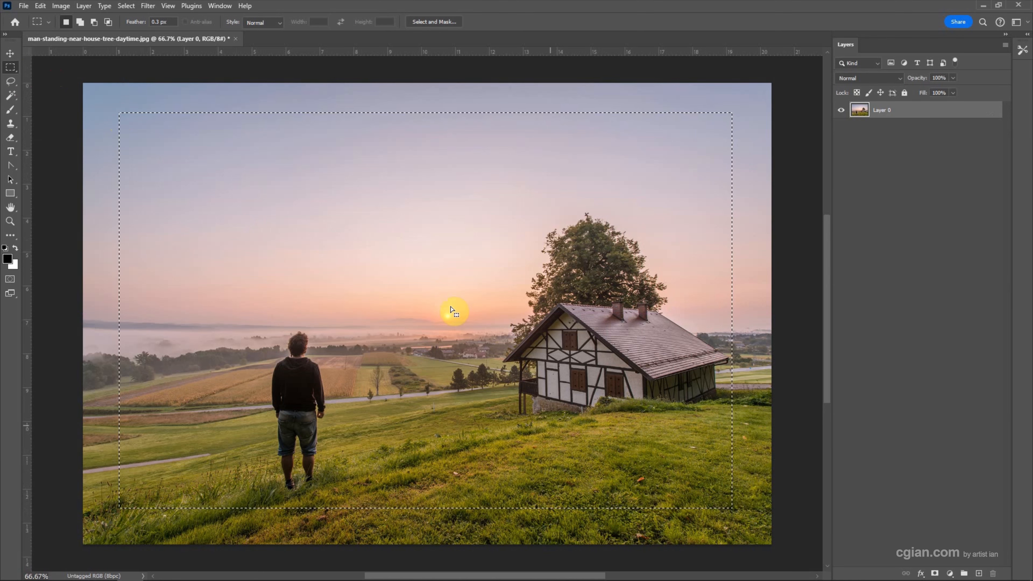
{"action": "mouse_move", "coordinate": [427, 24]}
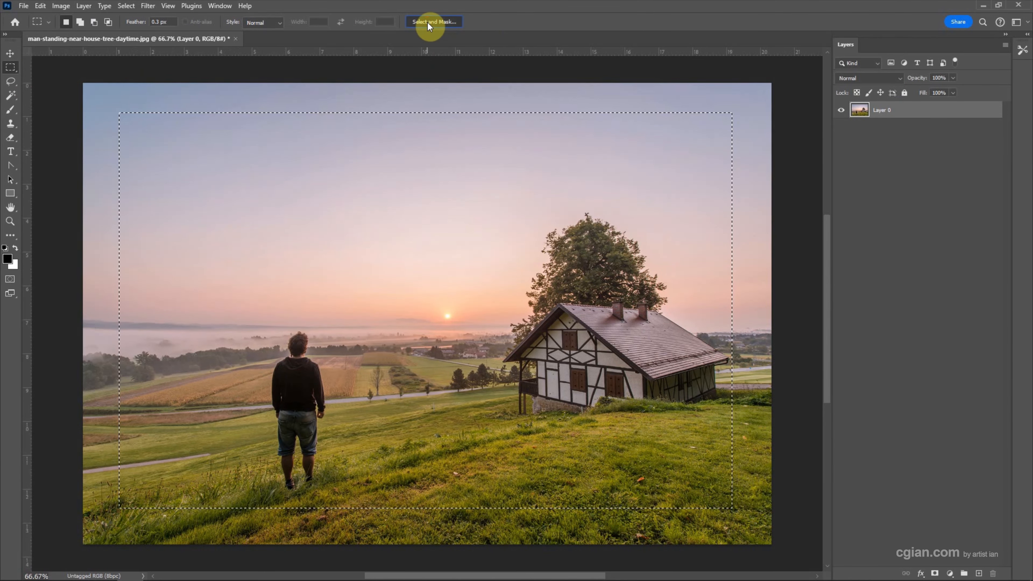
- In Select and Mask, raise Feather, Contrast and Shift Edge for soft rounded fading edges
{"action": "left_click", "coordinate": [435, 22]}
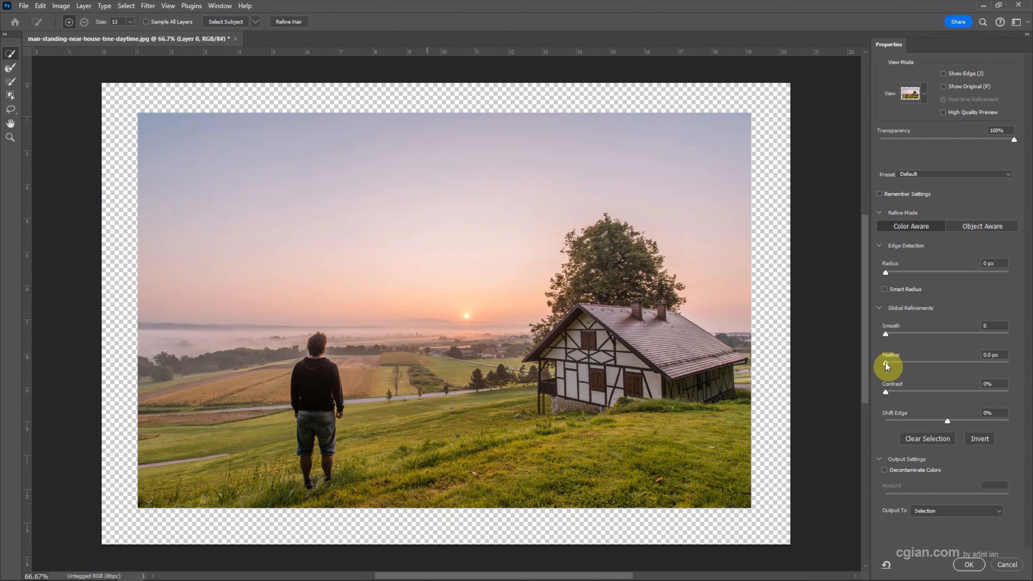
{"action": "left_click_drag", "start_coordinate": [886, 364], "coordinate": [925, 364]}
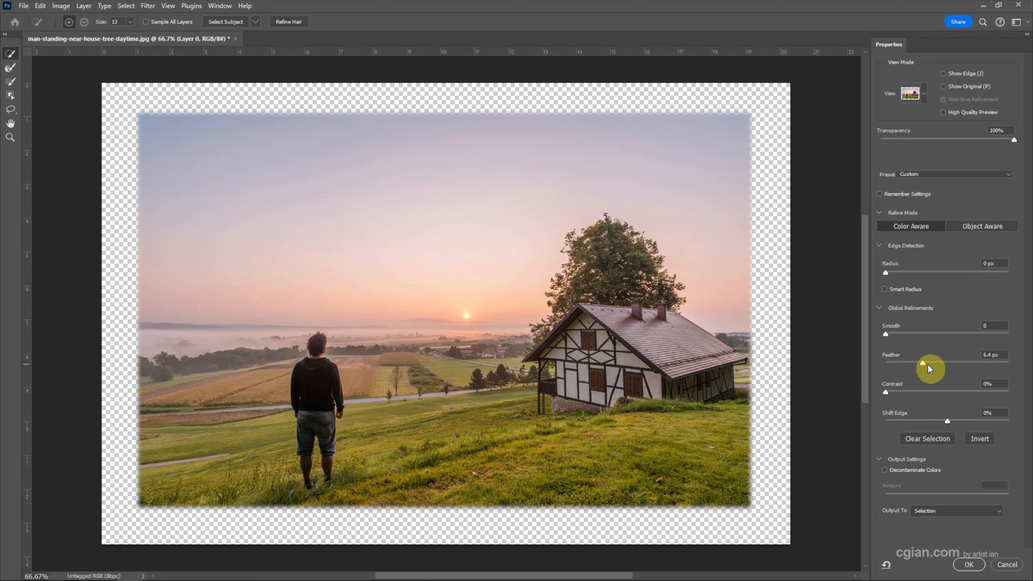
{"action": "left_click_drag", "start_coordinate": [929, 364], "coordinate": [952, 362]}
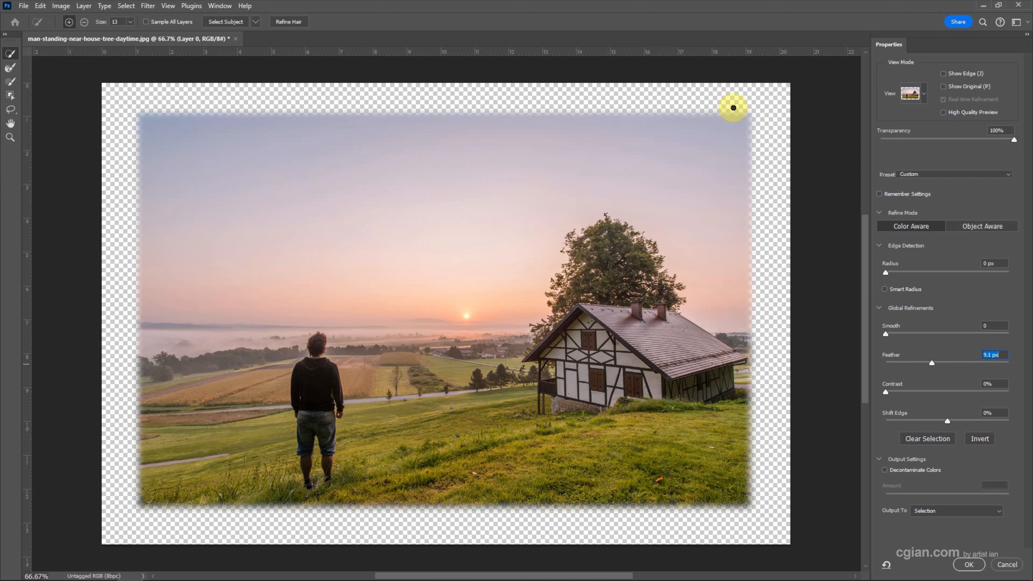
{"action": "mouse_move", "coordinate": [887, 397]}
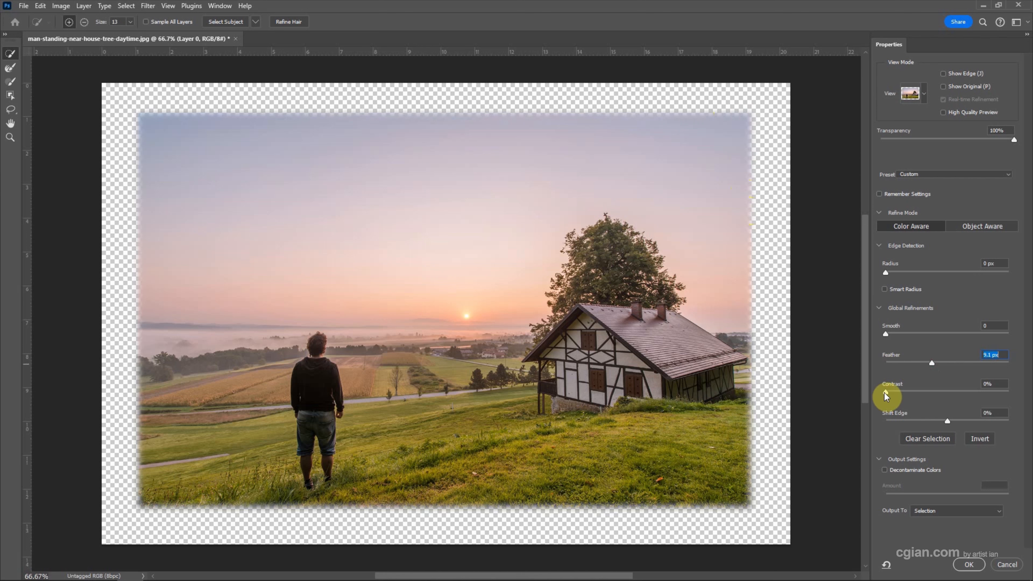
{"action": "left_click_drag", "start_coordinate": [885, 393], "coordinate": [914, 393]}
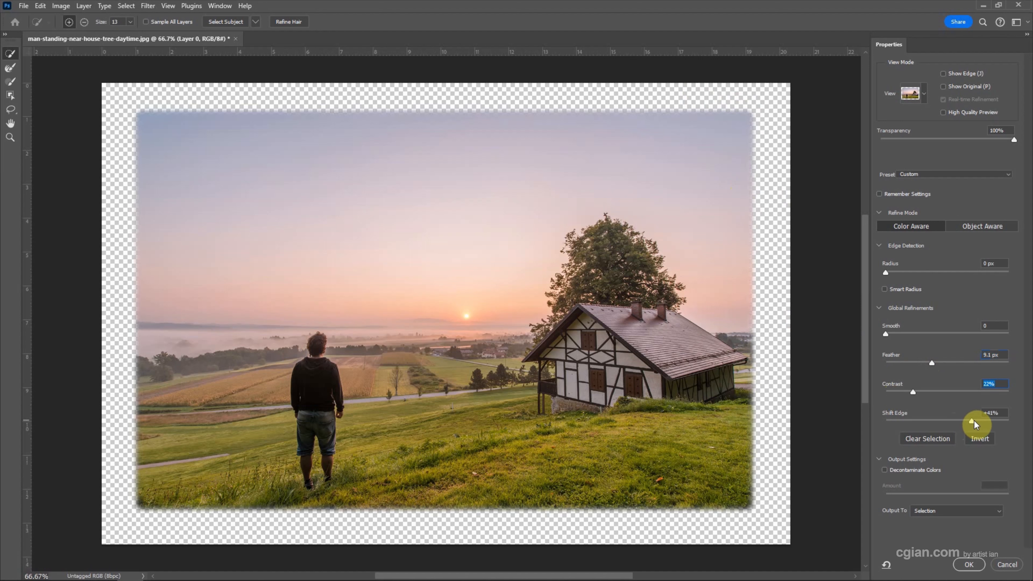
{"action": "left_click_drag", "start_coordinate": [974, 425], "coordinate": [998, 419]}
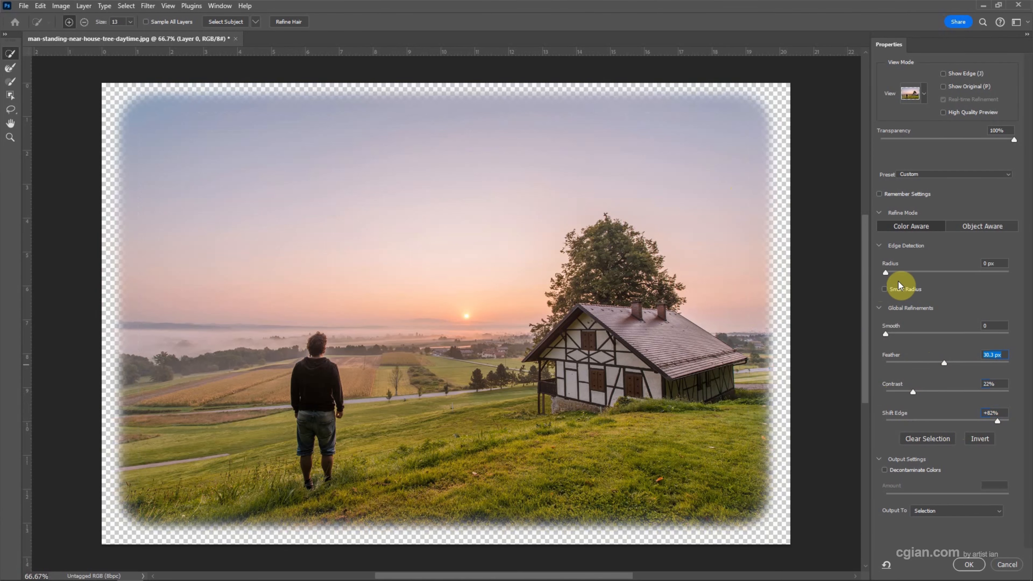
{"action": "mouse_move", "coordinate": [905, 339]}
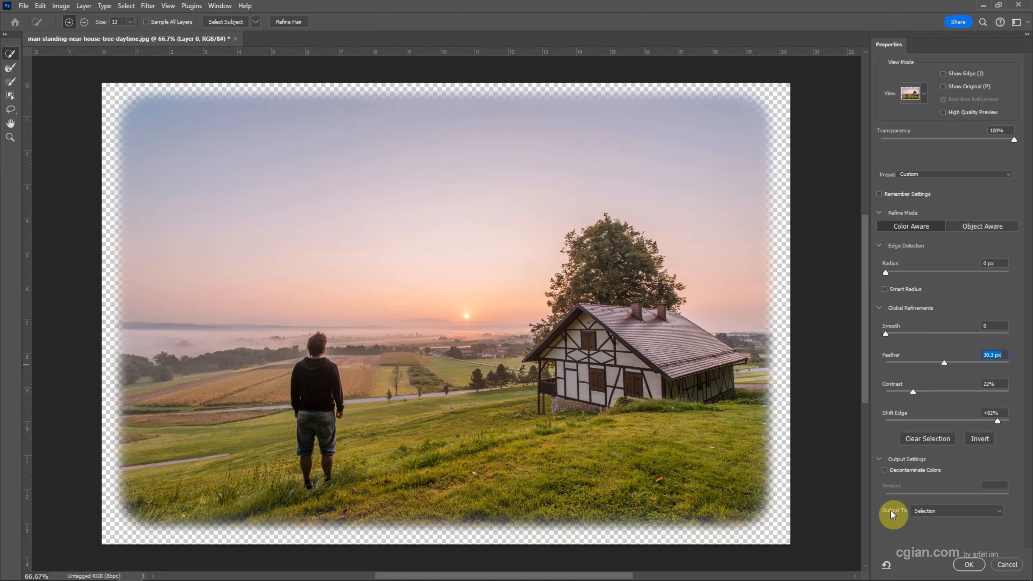
- Output the refined selection to Layer 0 as a Layer Mask
{"action": "left_click", "coordinate": [957, 511]}
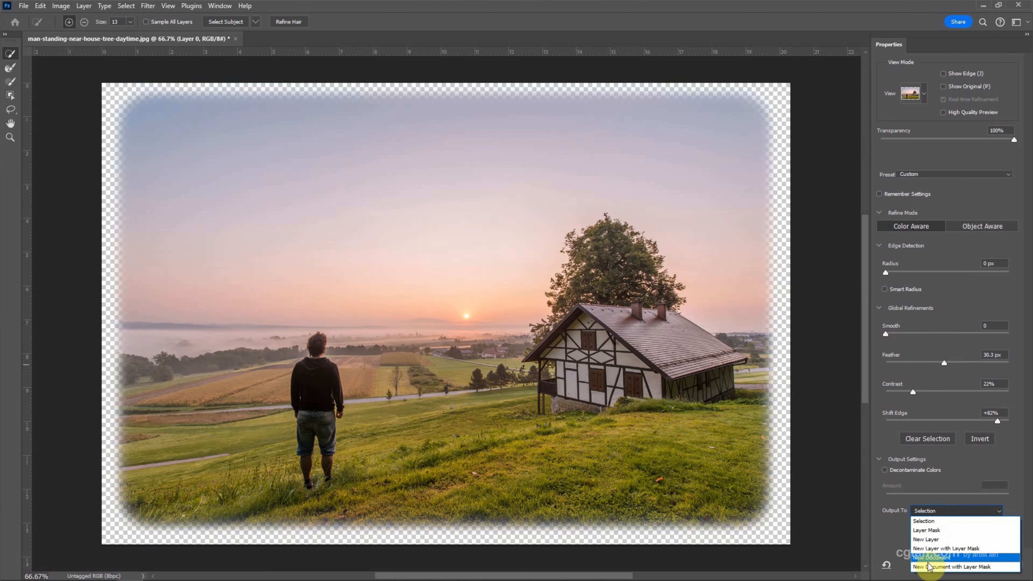
{"action": "mouse_move", "coordinate": [922, 531]}
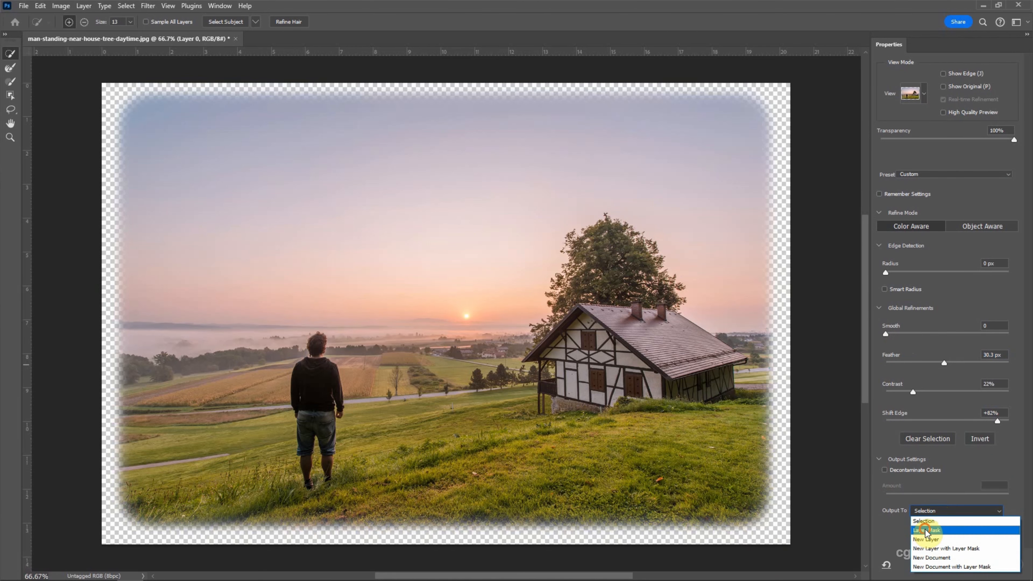
{"action": "left_click", "coordinate": [925, 531]}
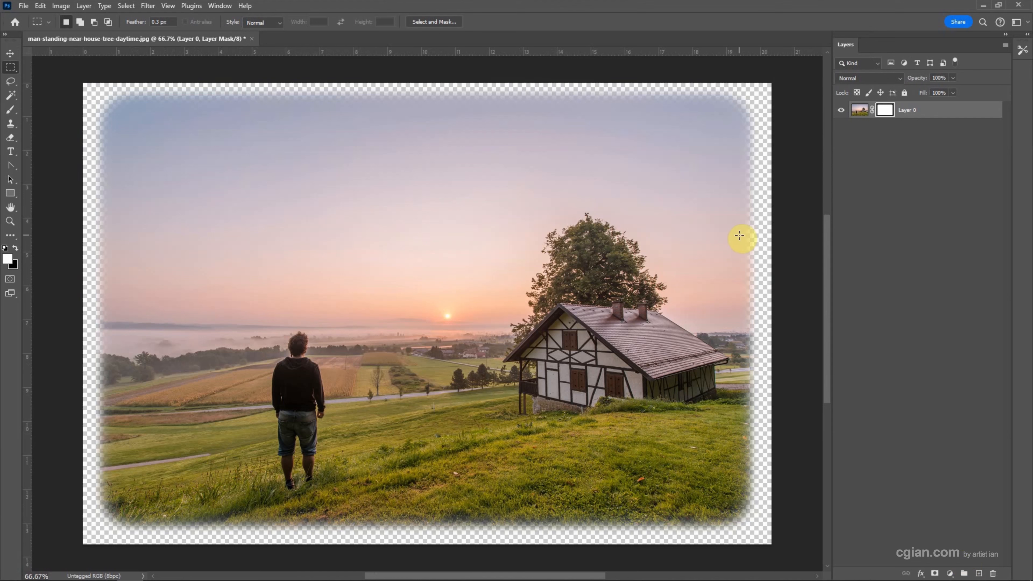
{"action": "mouse_move", "coordinate": [743, 237]}
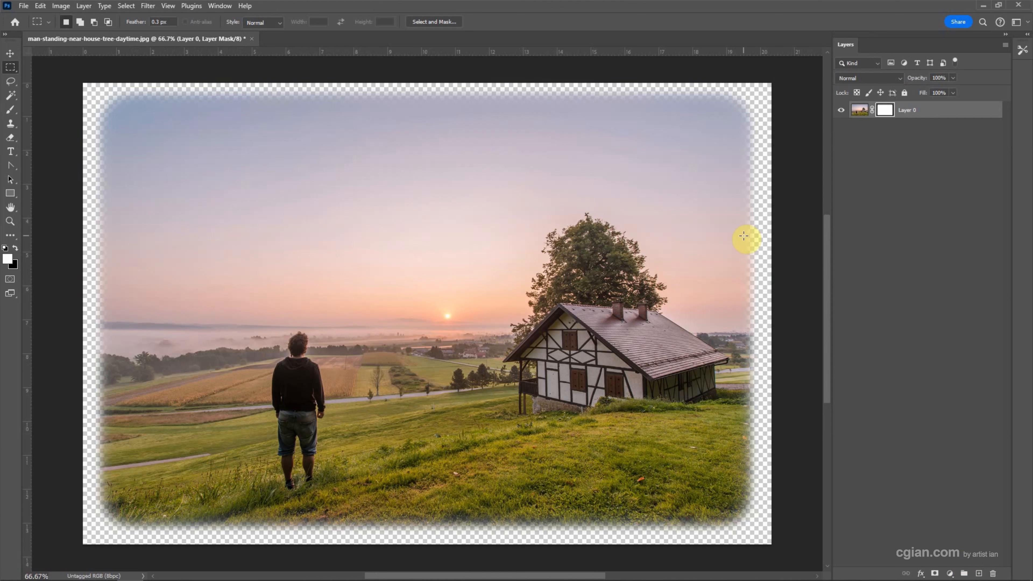
{"action": "left_click", "coordinate": [884, 110]}
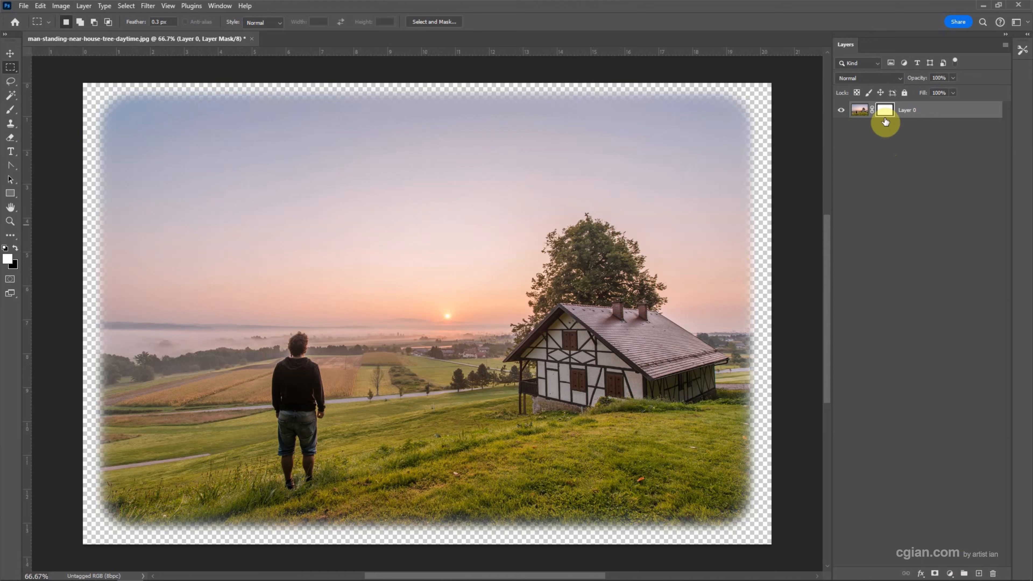